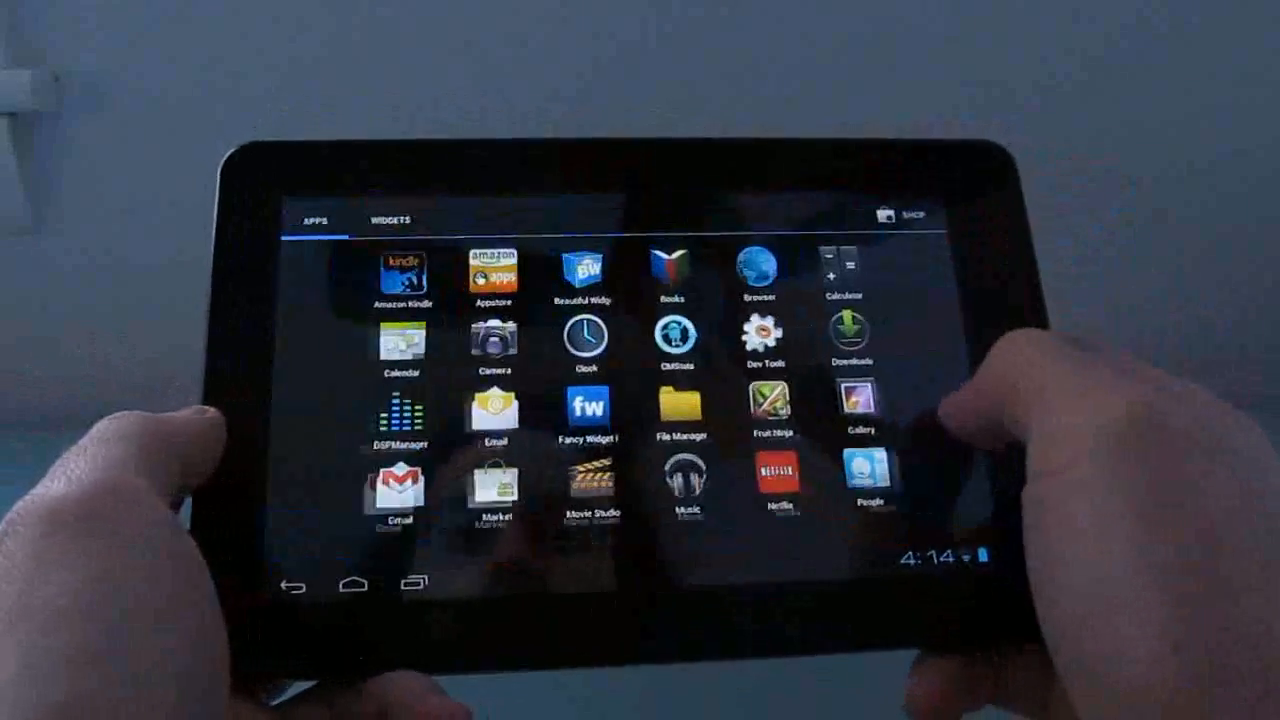
Step: Open the Appstore and scroll the Top tab's Top Paid and Top Free app lists
click(388, 220)
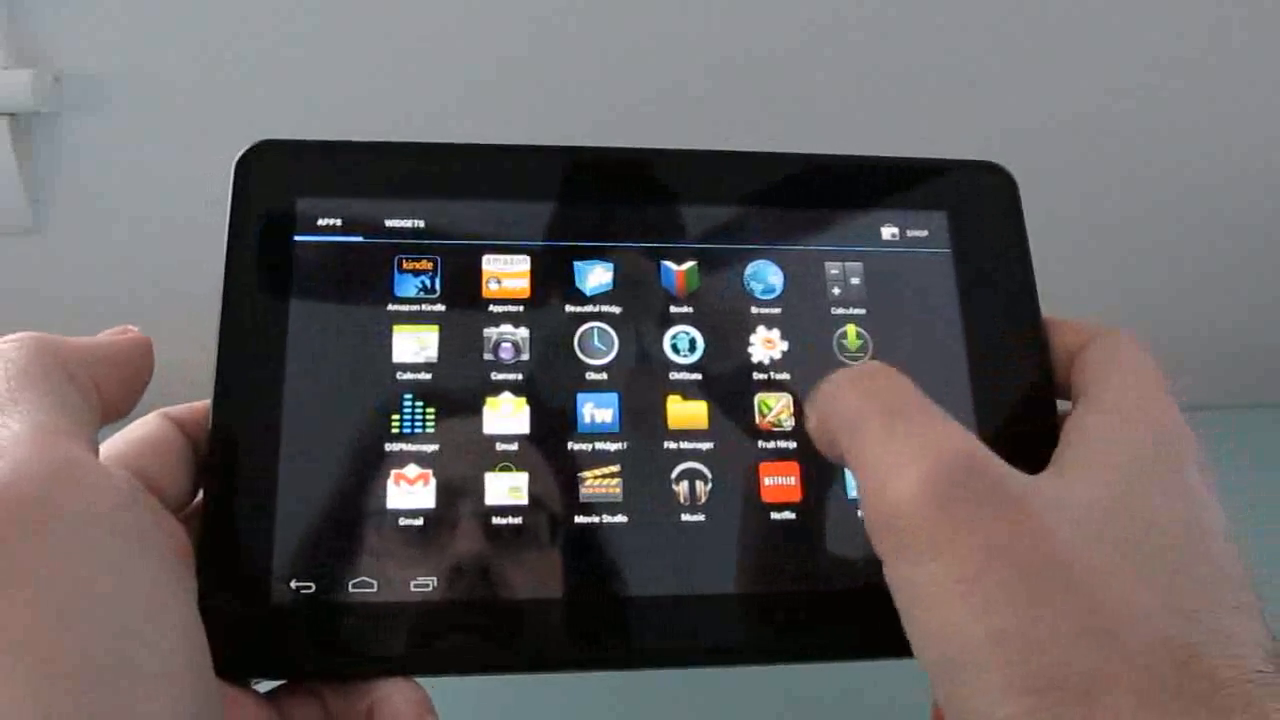
click(779, 425)
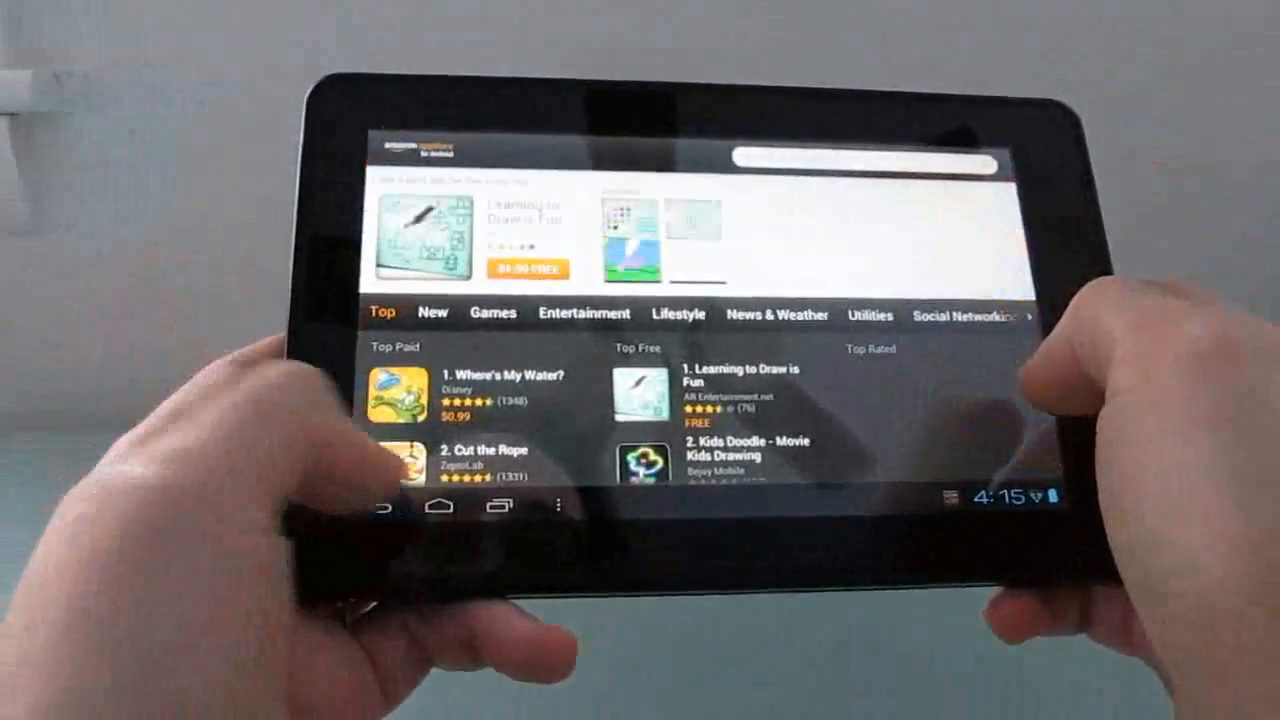
scroll(down, 3)
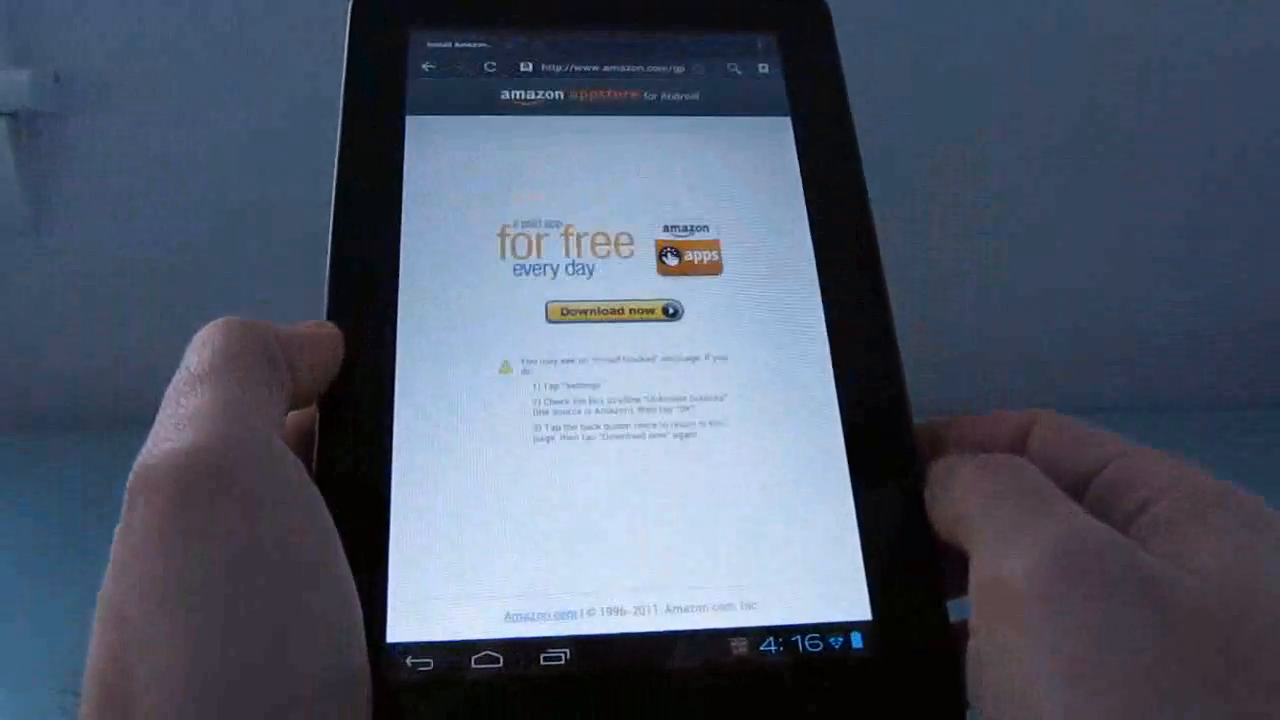
Step: Start a web search for 'lili' from the browser address bar
click(610, 68)
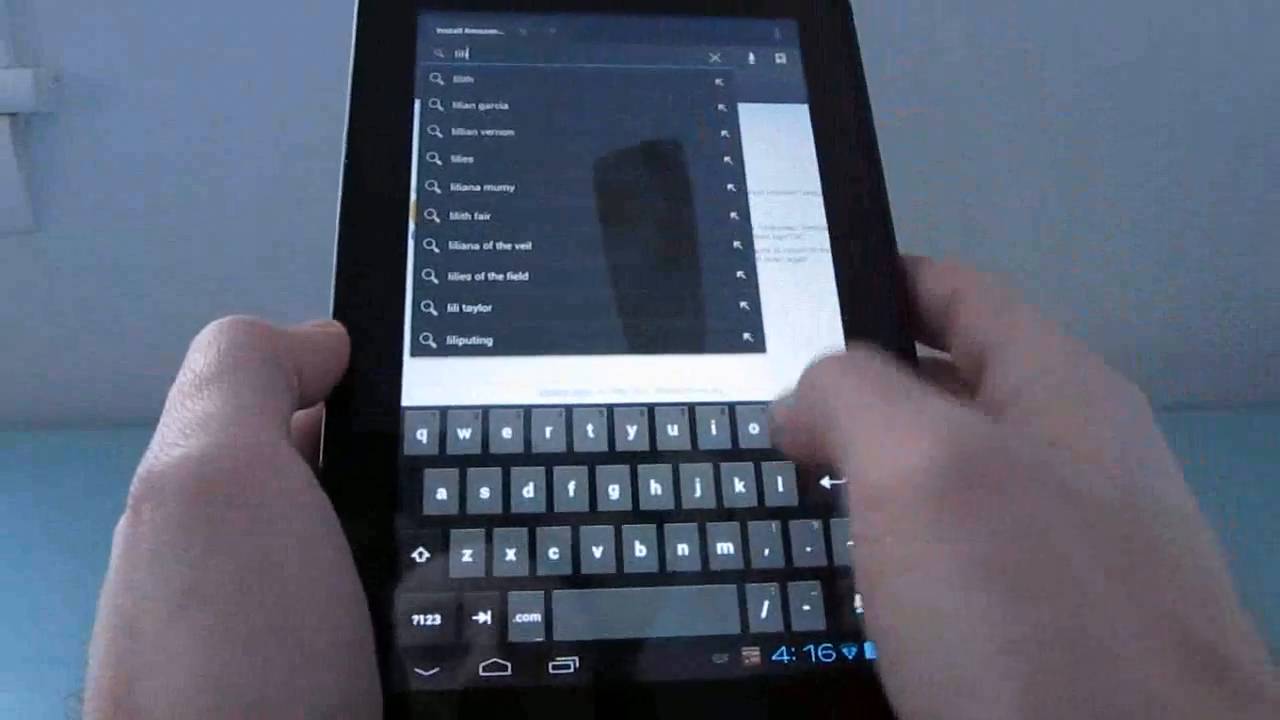
Step: Search 'liliputing' and open liliputing.com from the Google results
click(469, 339)
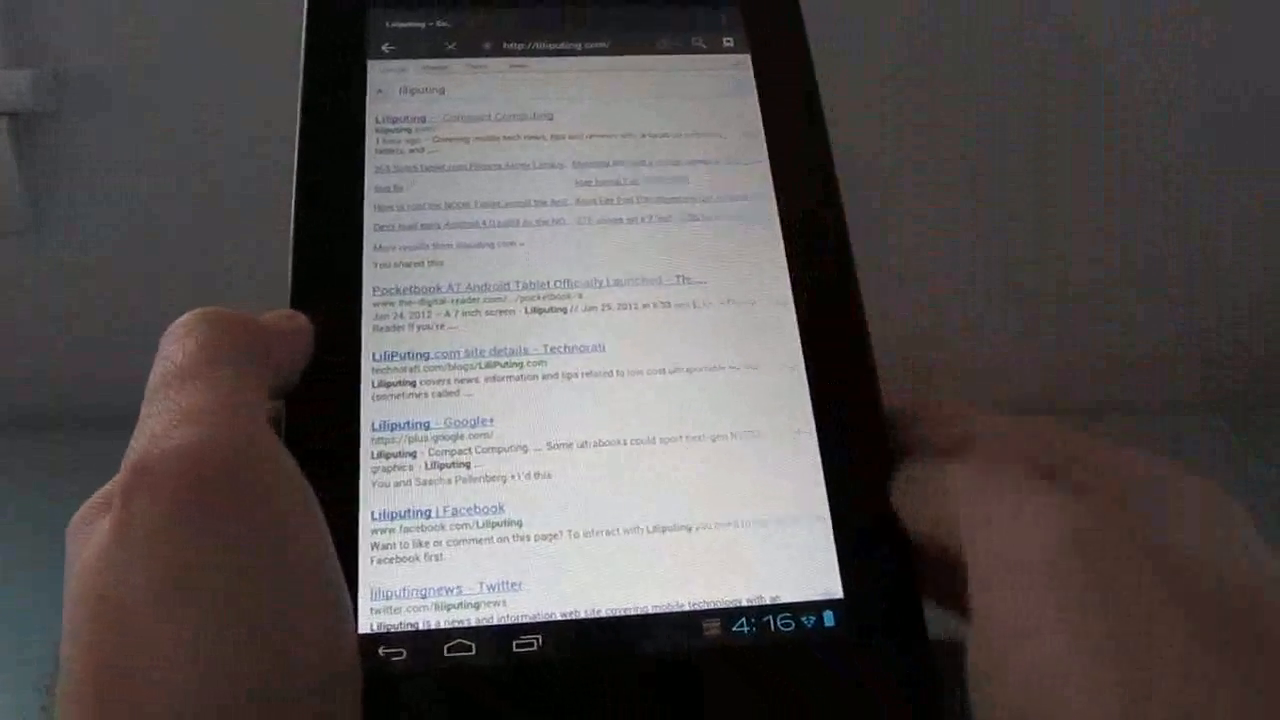
click(471, 117)
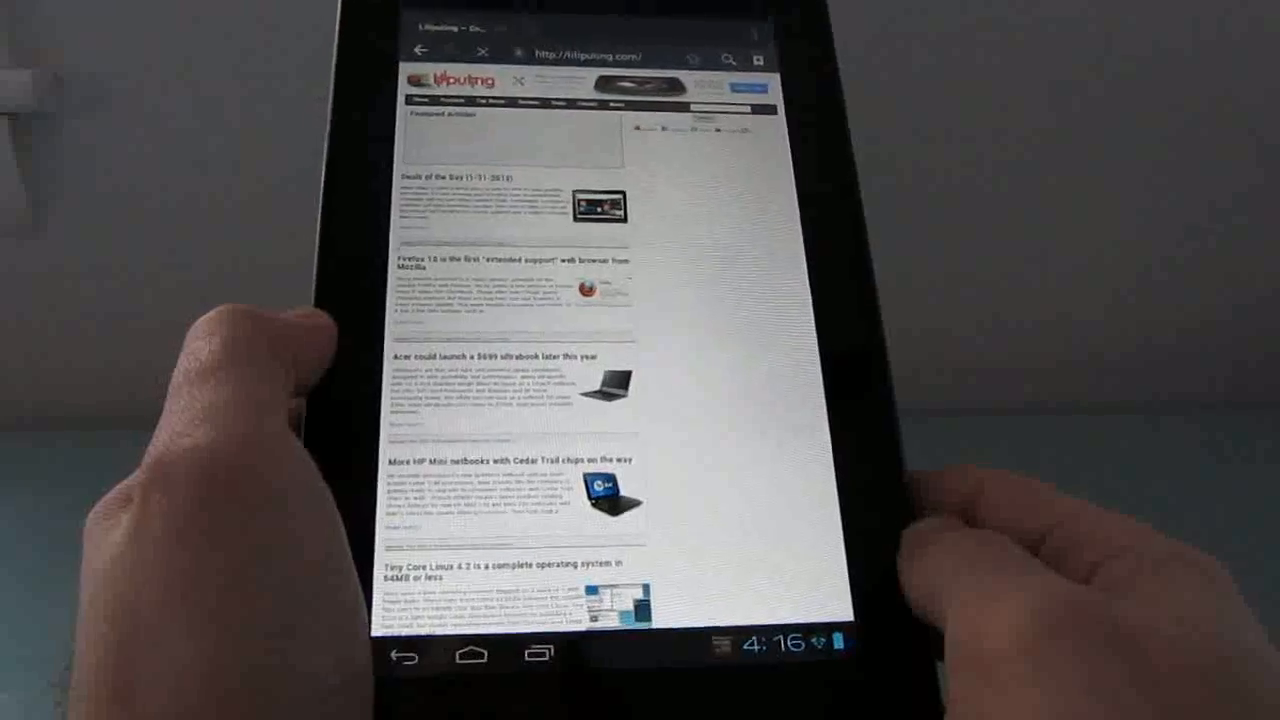